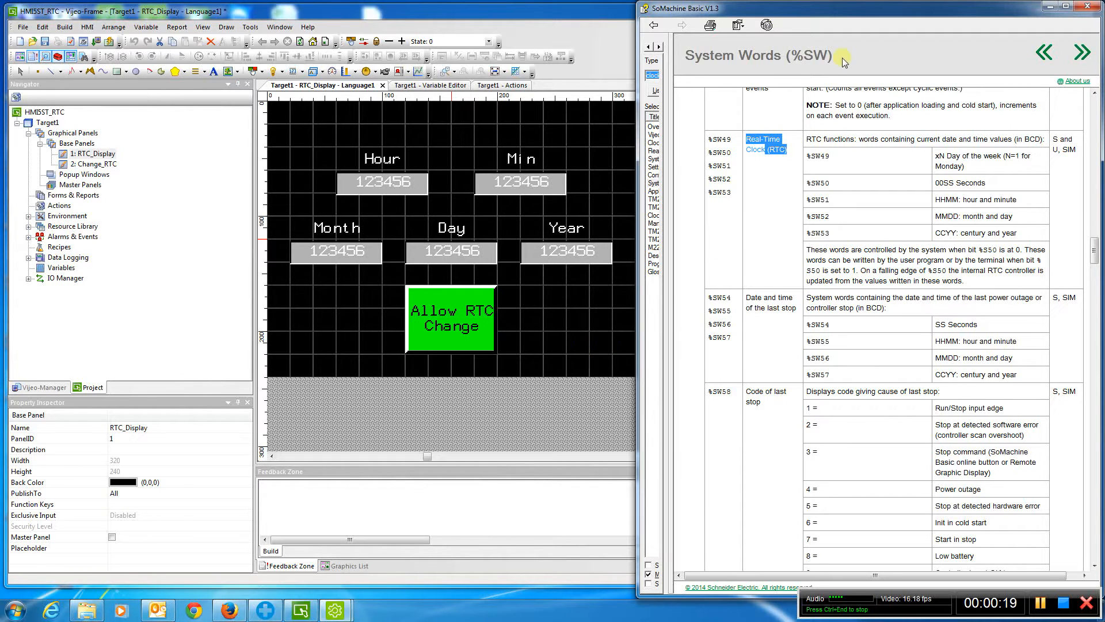
mouse_move(594, 203)
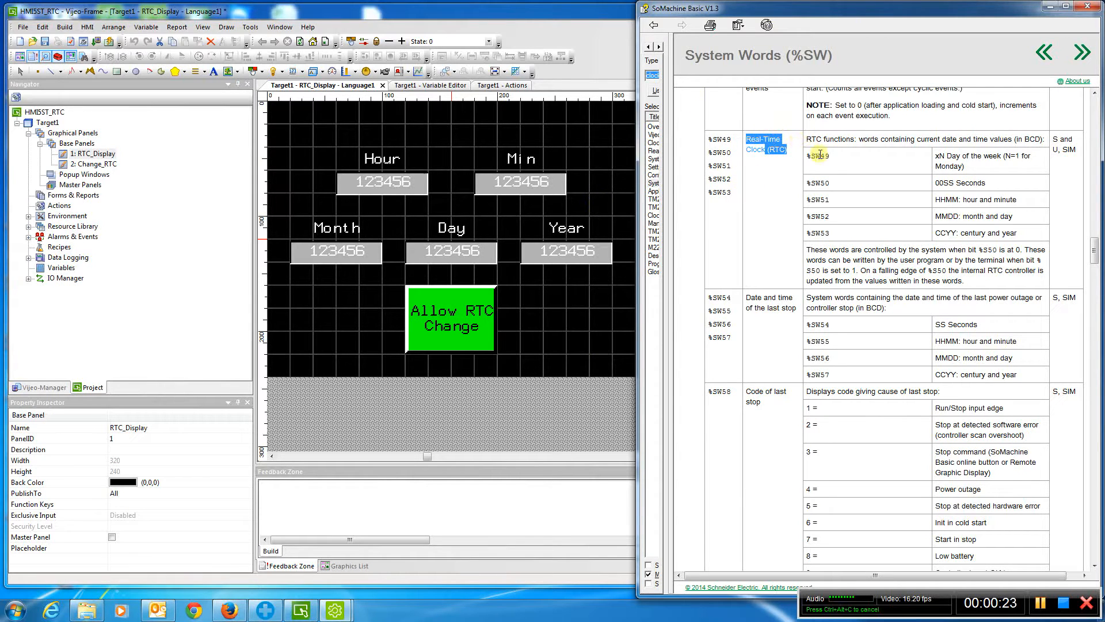
mouse_move(626, 172)
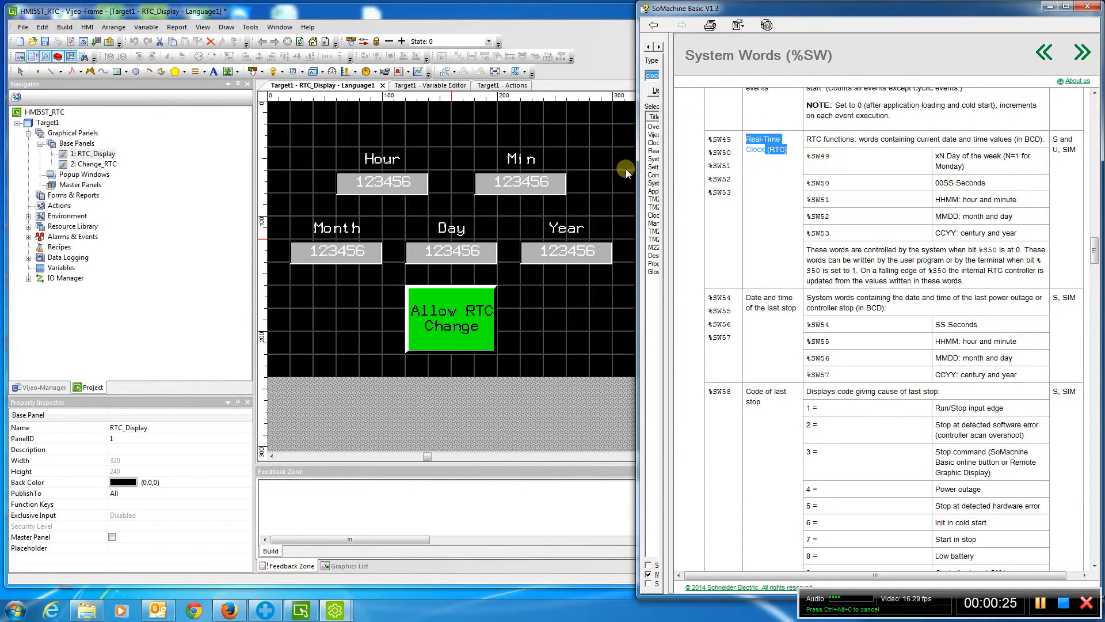
mouse_move(512, 195)
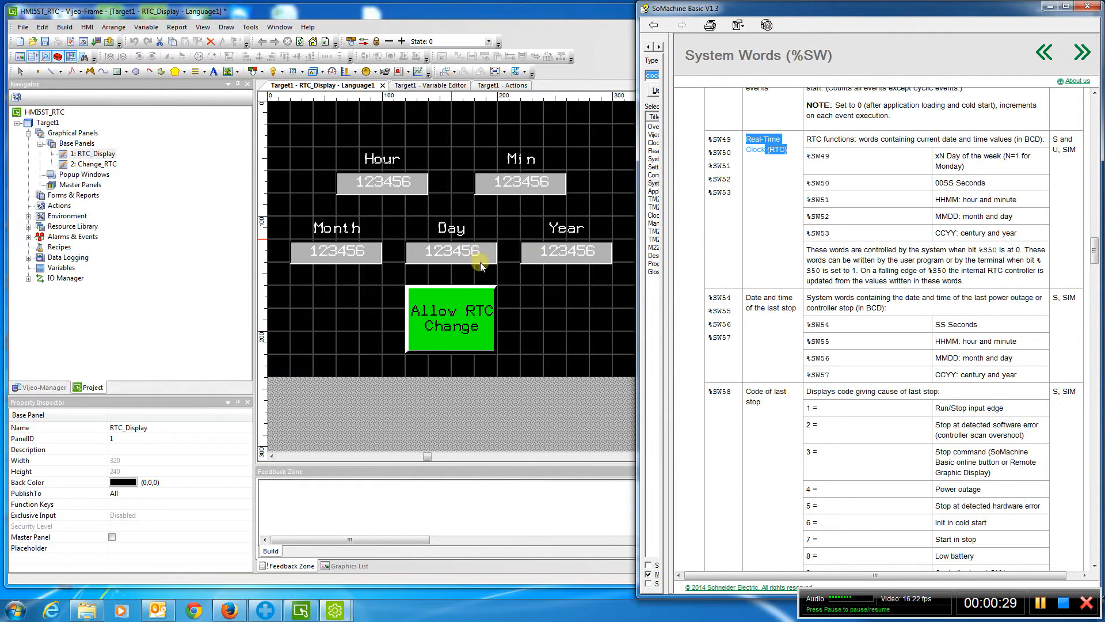
mouse_move(807, 158)
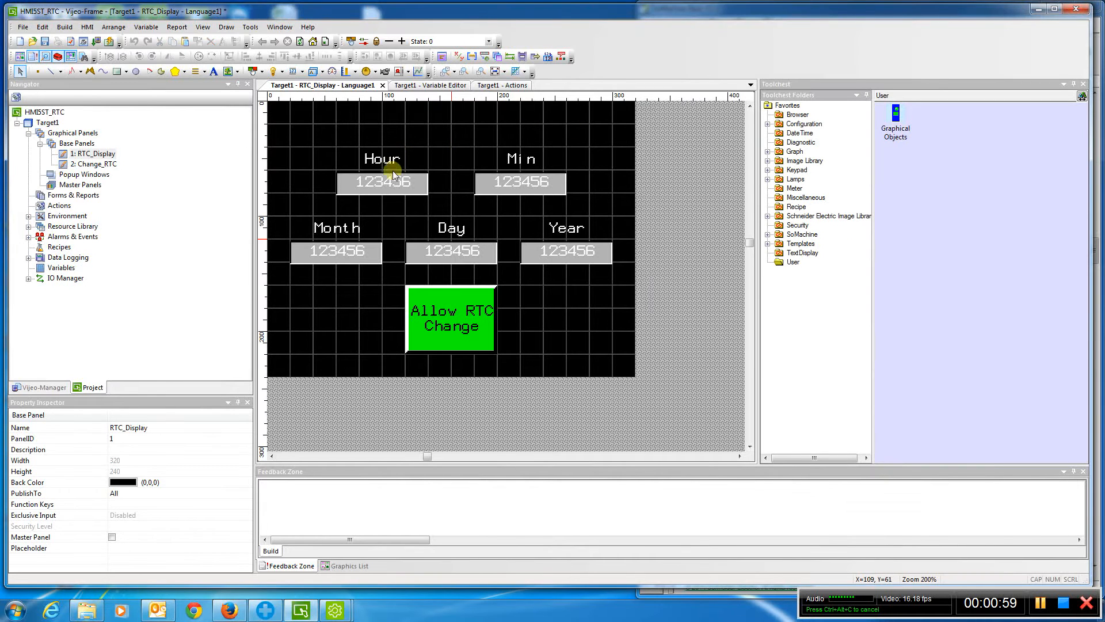
mouse_move(386, 170)
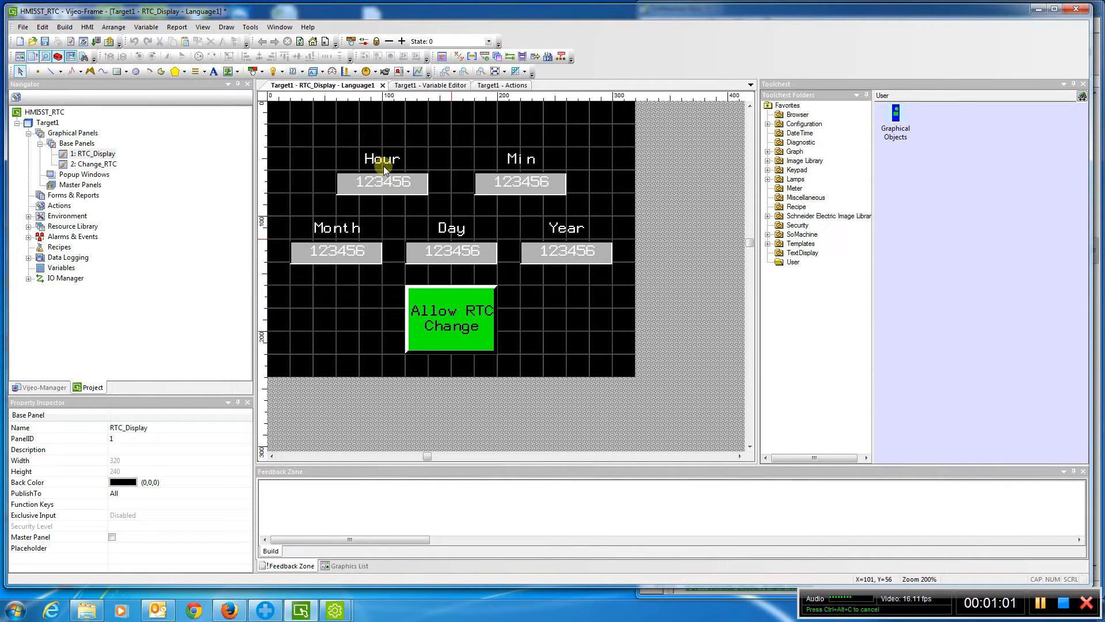
mouse_move(525, 229)
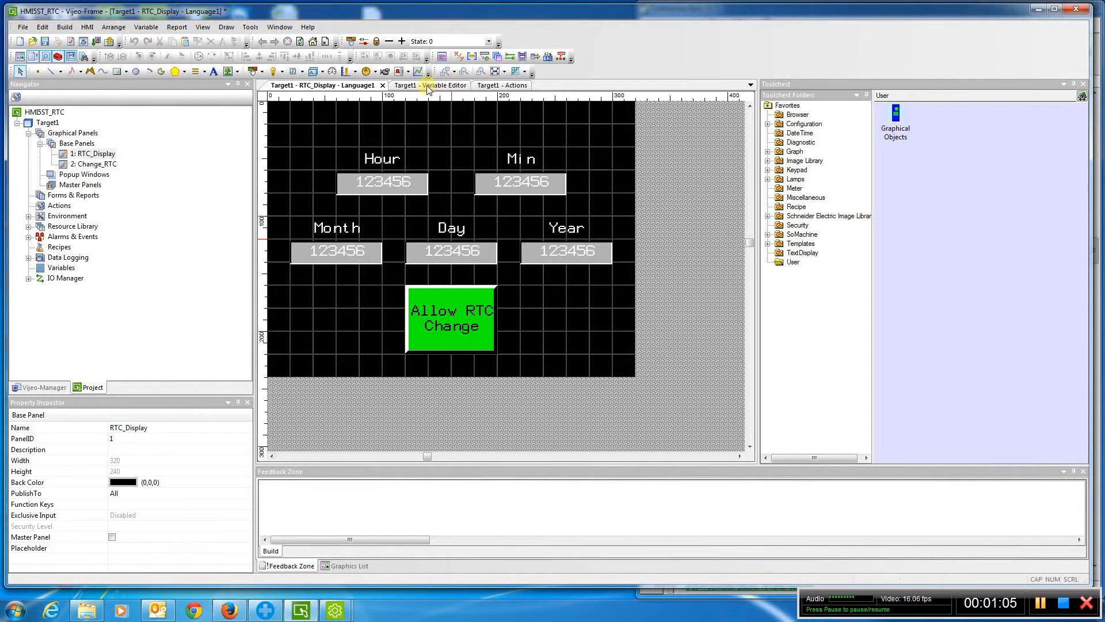
- Inspect the Hour display's settings on the RTC_Display panel and cancel without changes
left_click(425, 84)
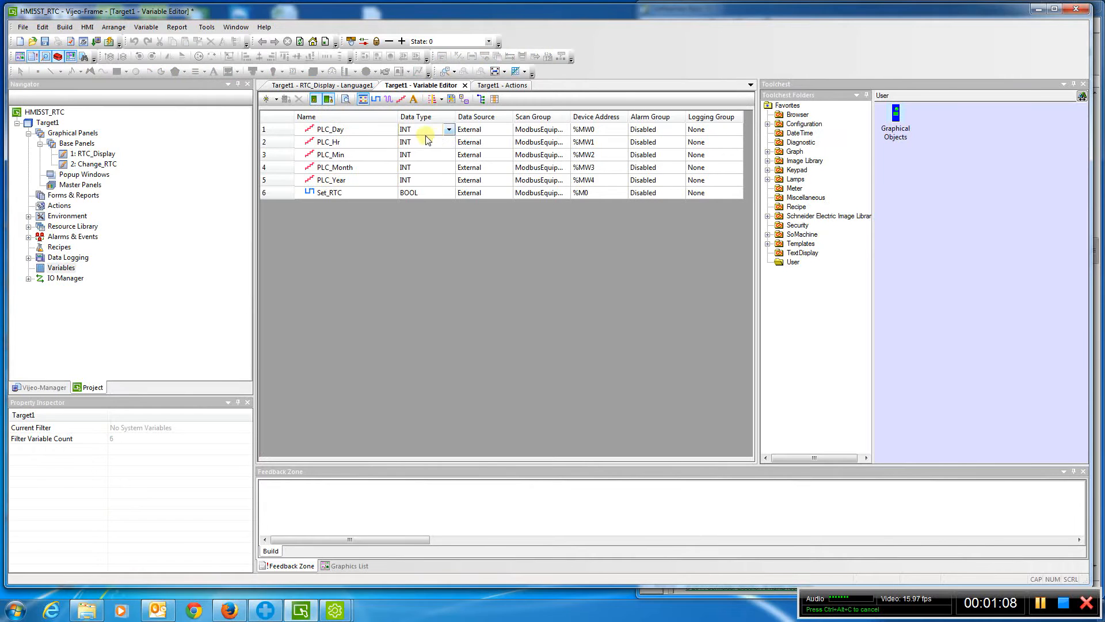
left_click(585, 129)
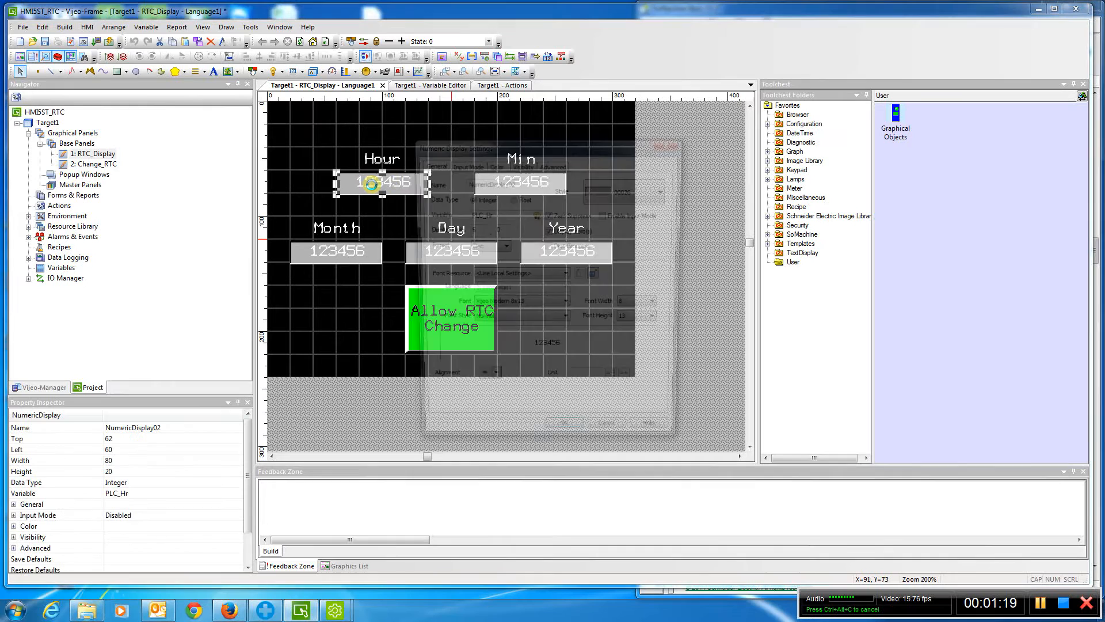
double_click(380, 182)
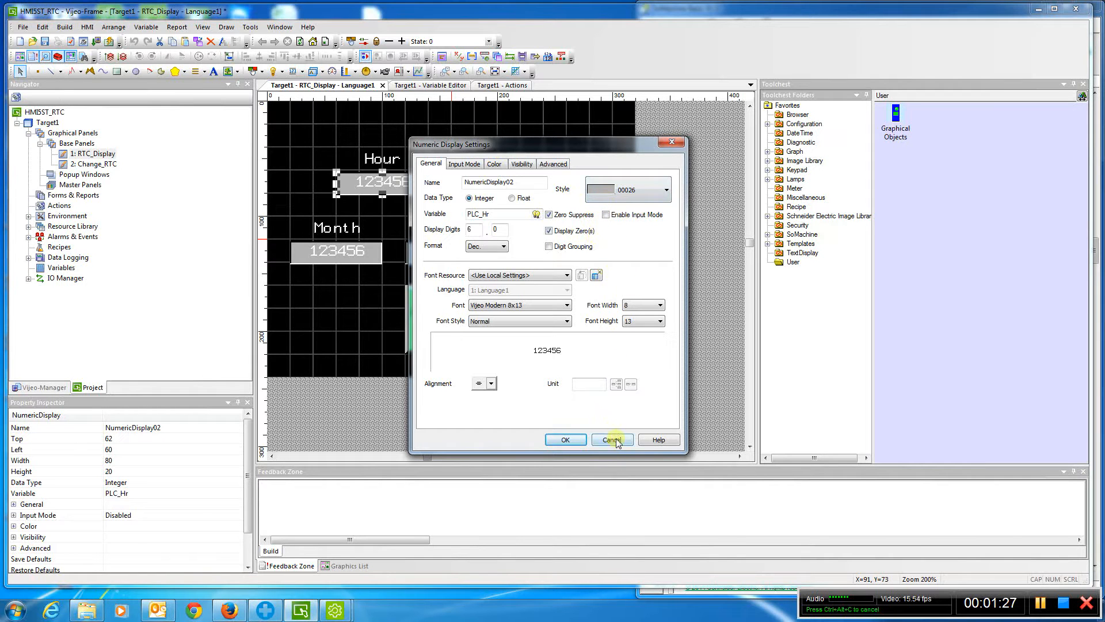
left_click(611, 439)
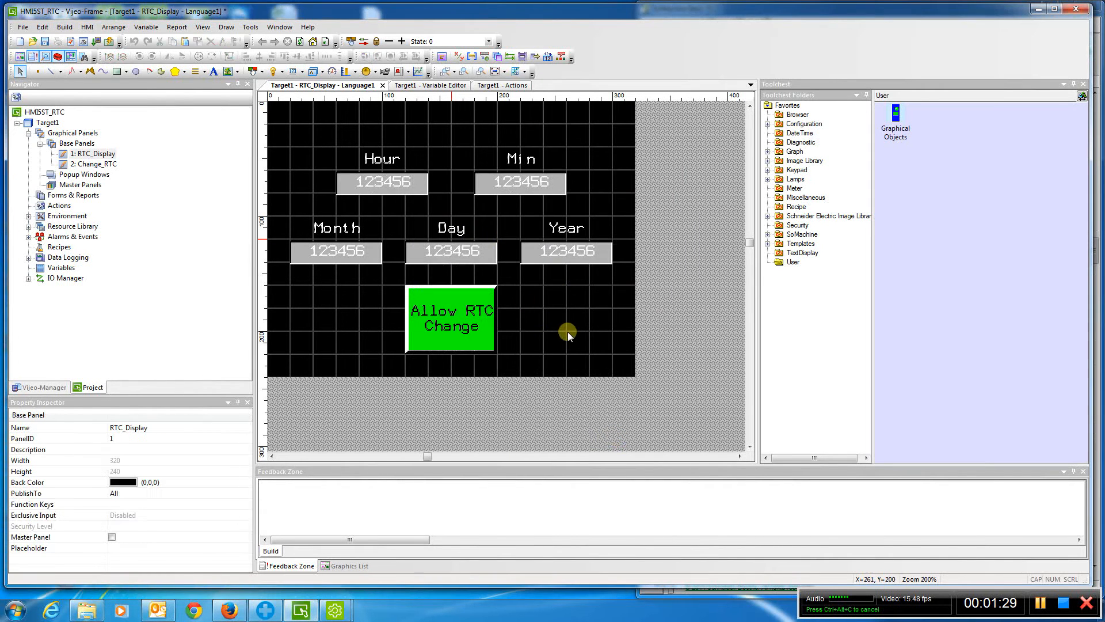
mouse_move(355, 236)
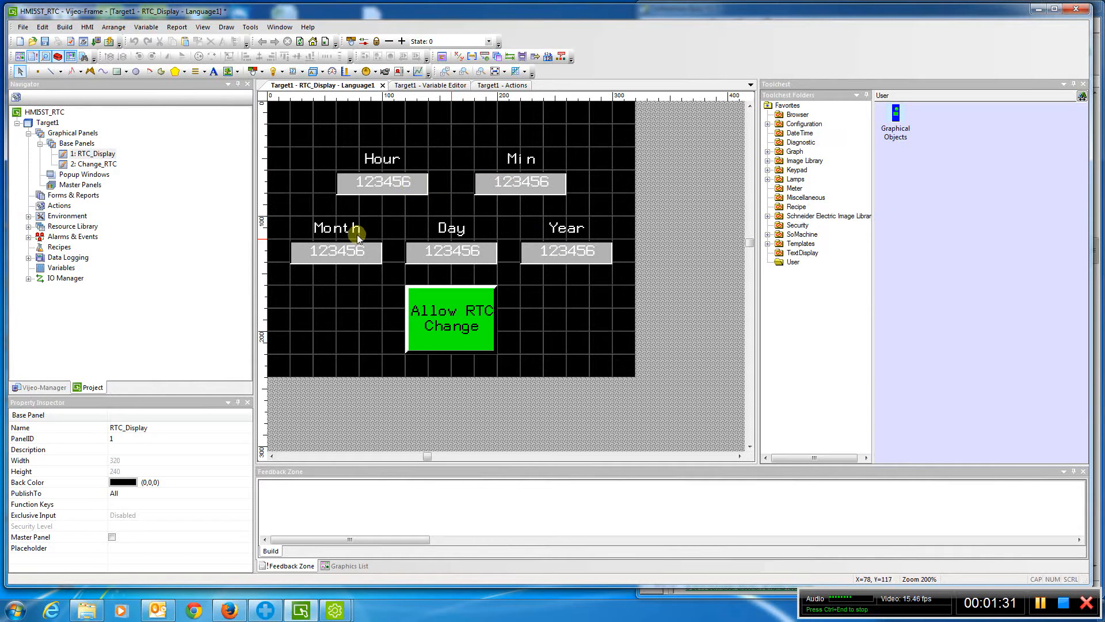
mouse_move(487, 300)
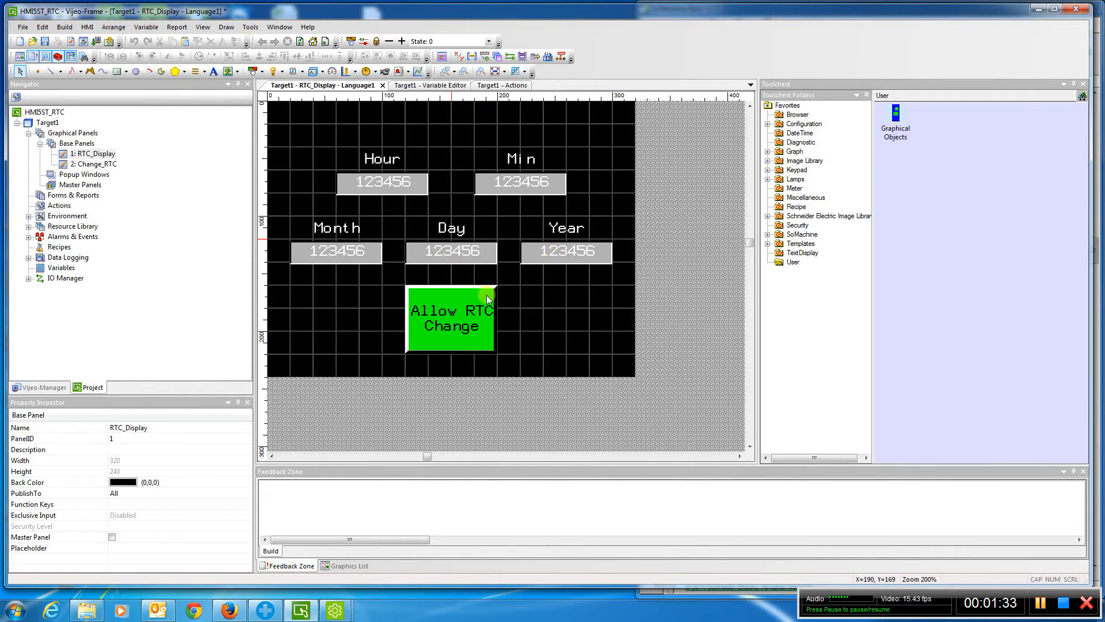
mouse_move(472, 323)
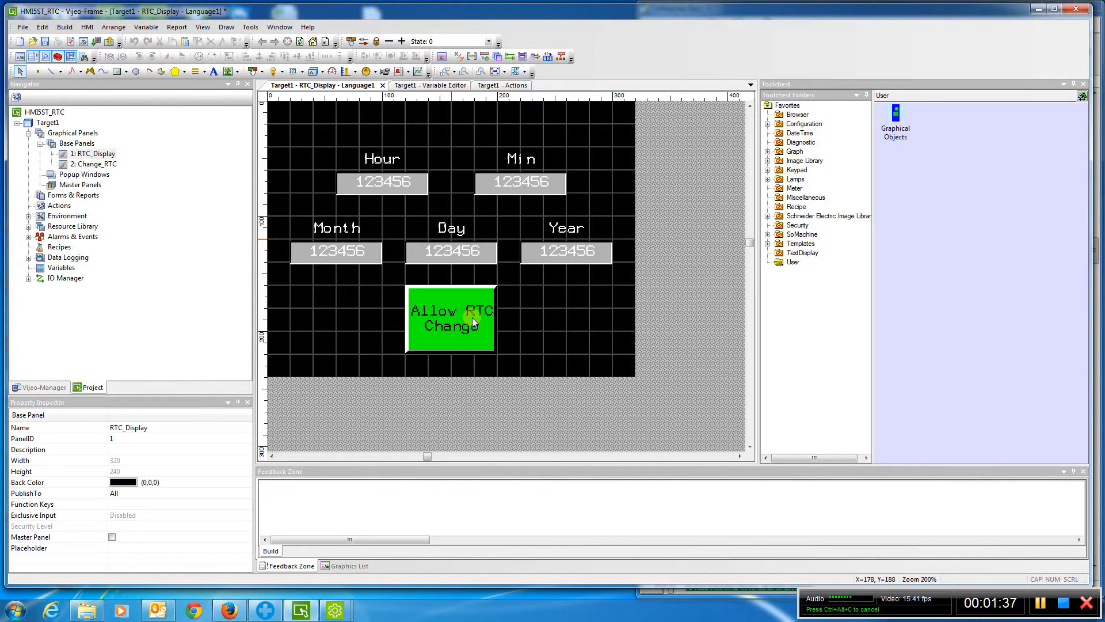
mouse_move(436, 311)
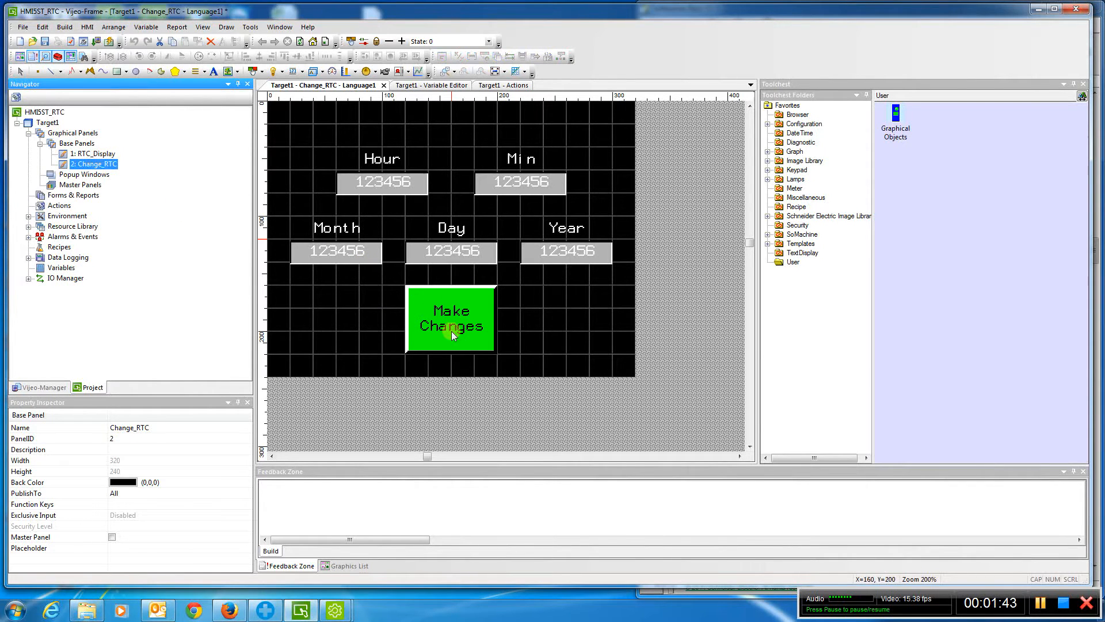
- Review the Allow RTC Change switch (sets Set_RTC, changes to panel 2) and cancel
left_click(93, 154)
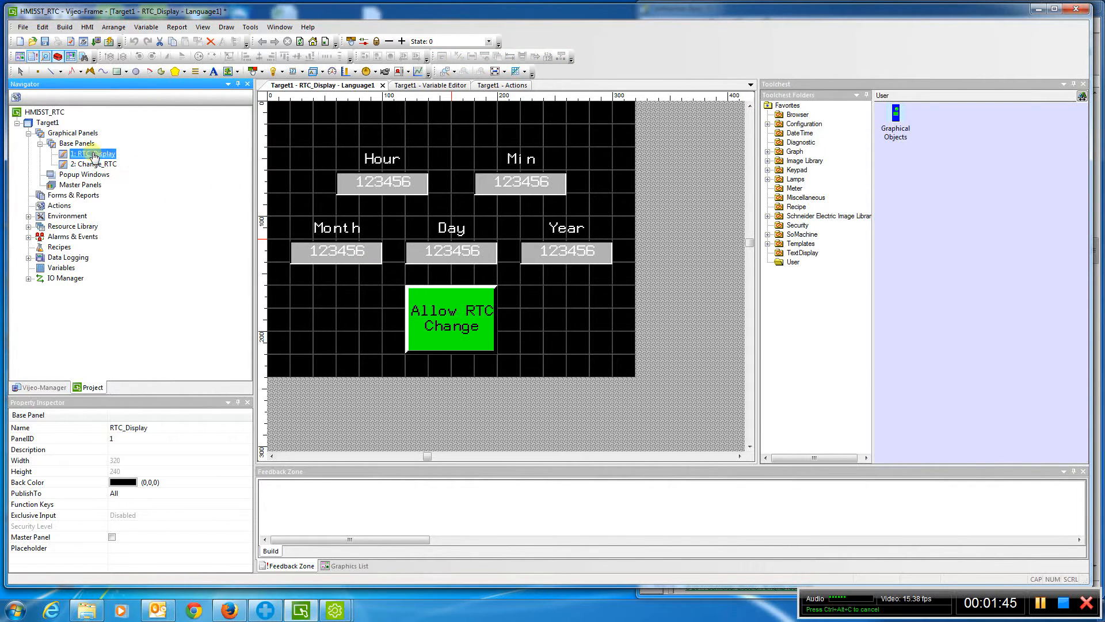
double_click(450, 318)
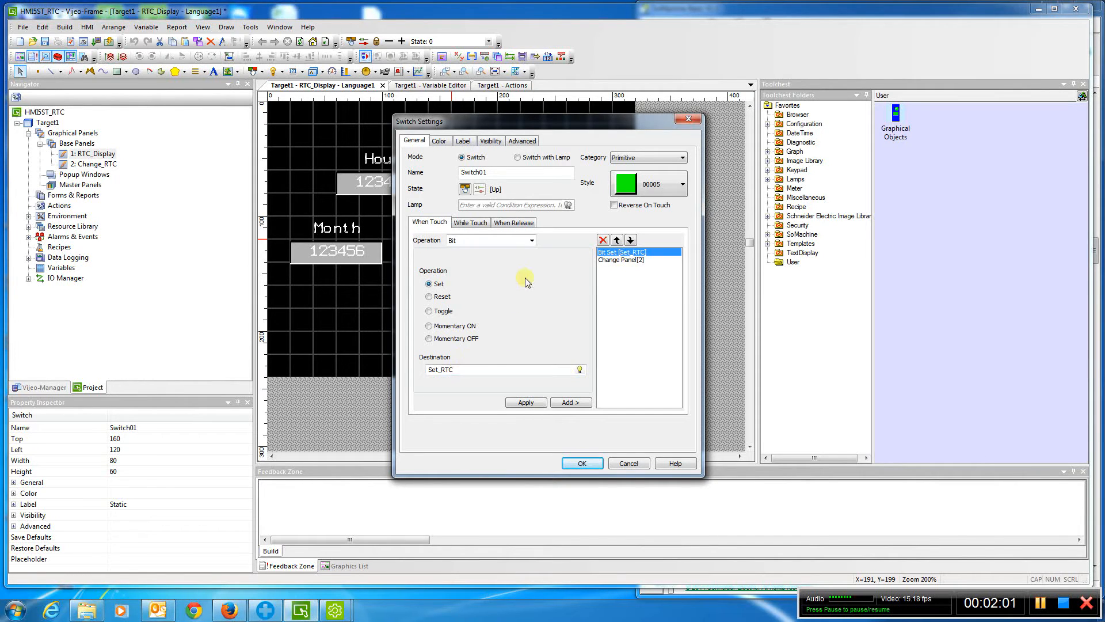
mouse_move(546, 261)
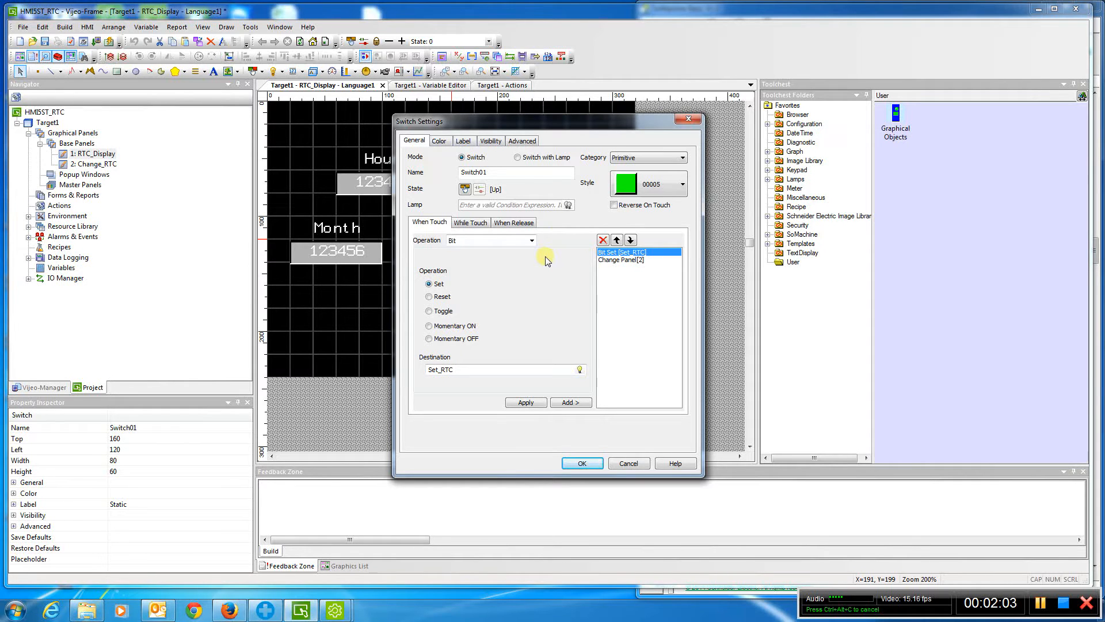
mouse_move(628, 463)
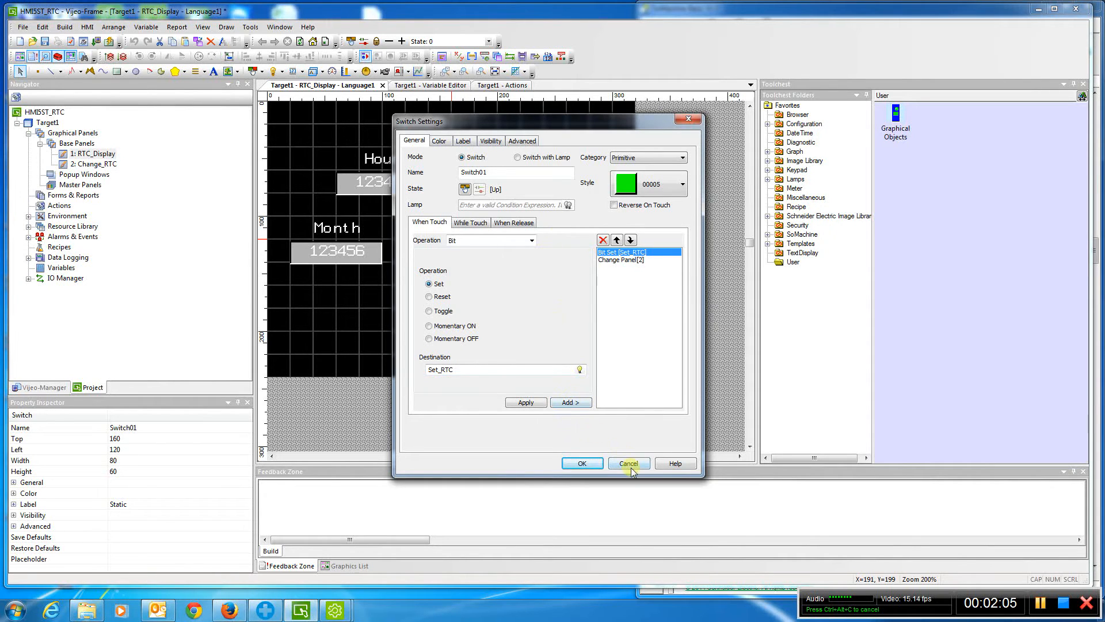
left_click(627, 463)
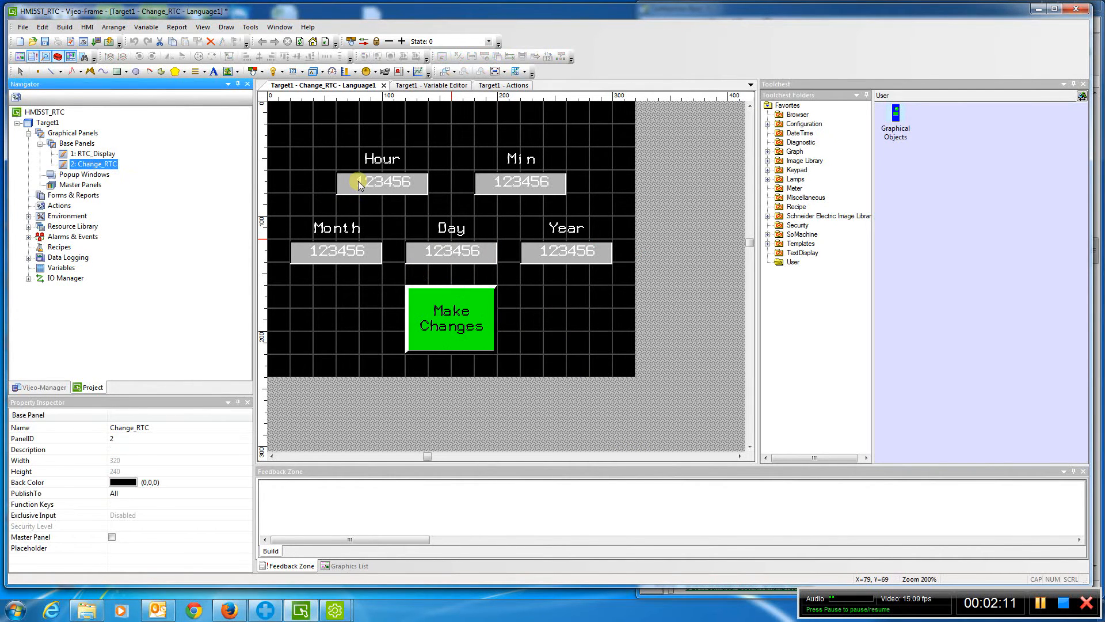
- Check the Change_RTC Hour field's PLC_Hr input mode, then bring up the Variable Editor
double_click(382, 182)
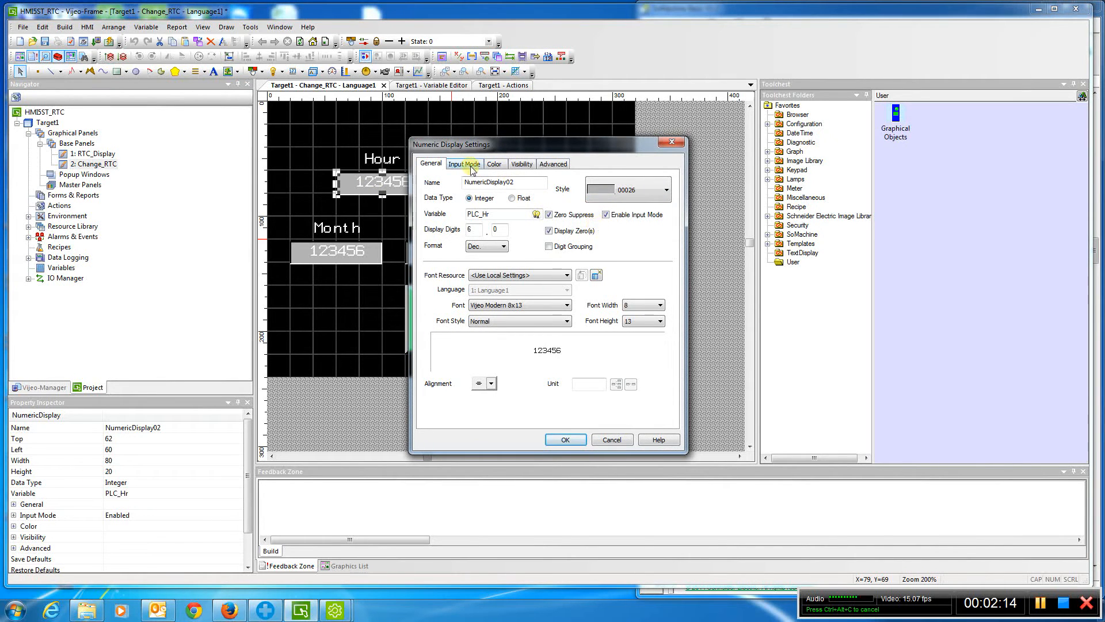
left_click(564, 439)
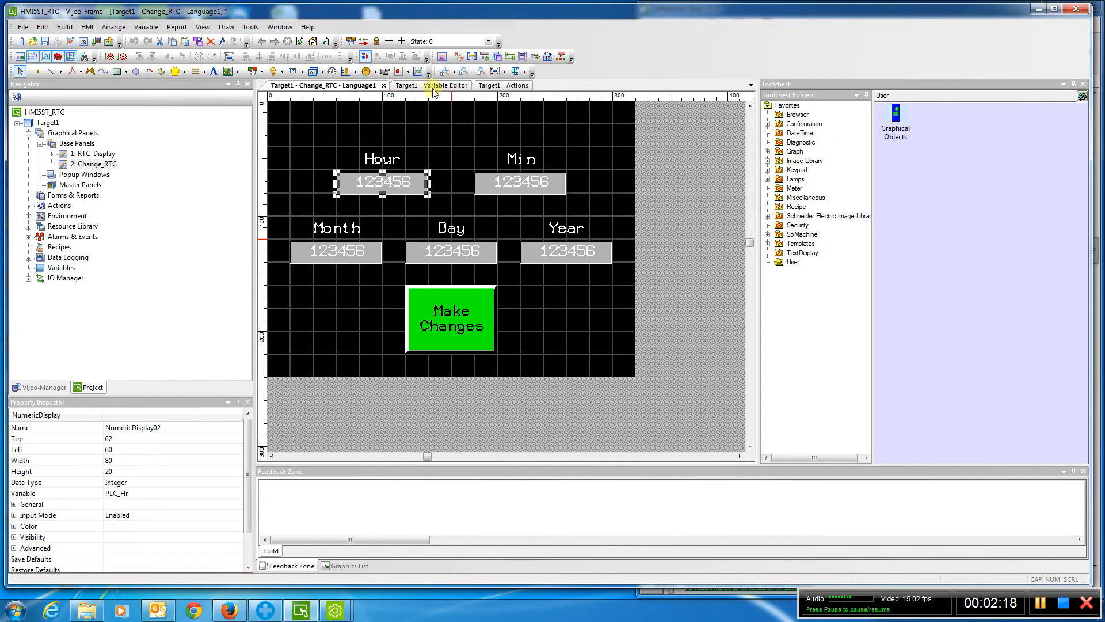
left_click(427, 85)
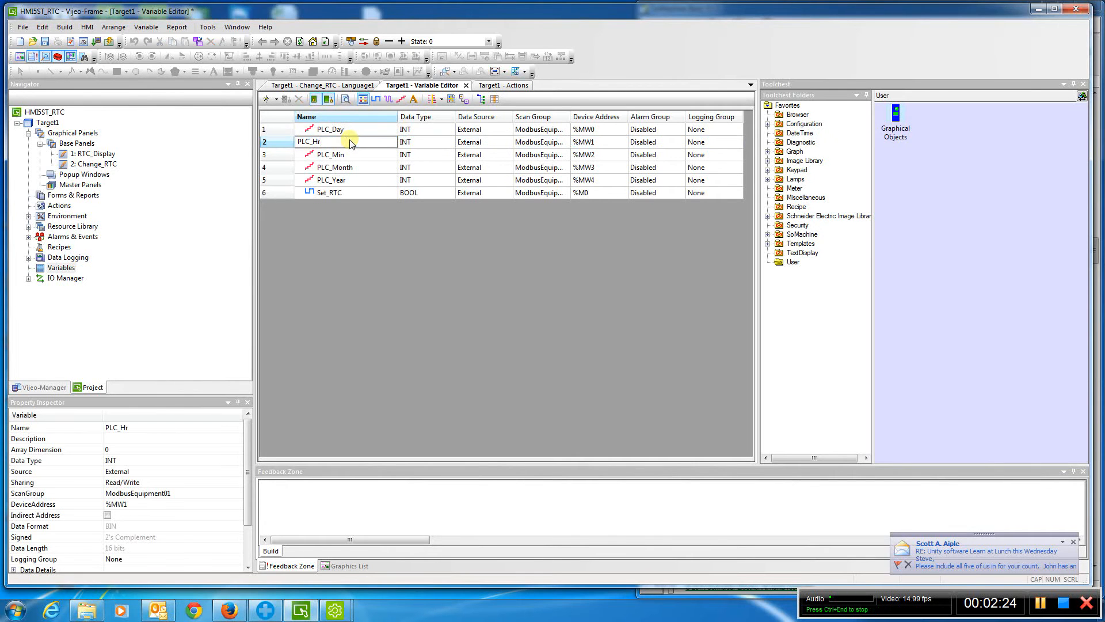
- Review PLC_Hr's 1 to 23 input range in Data Details and cancel
double_click(346, 141)
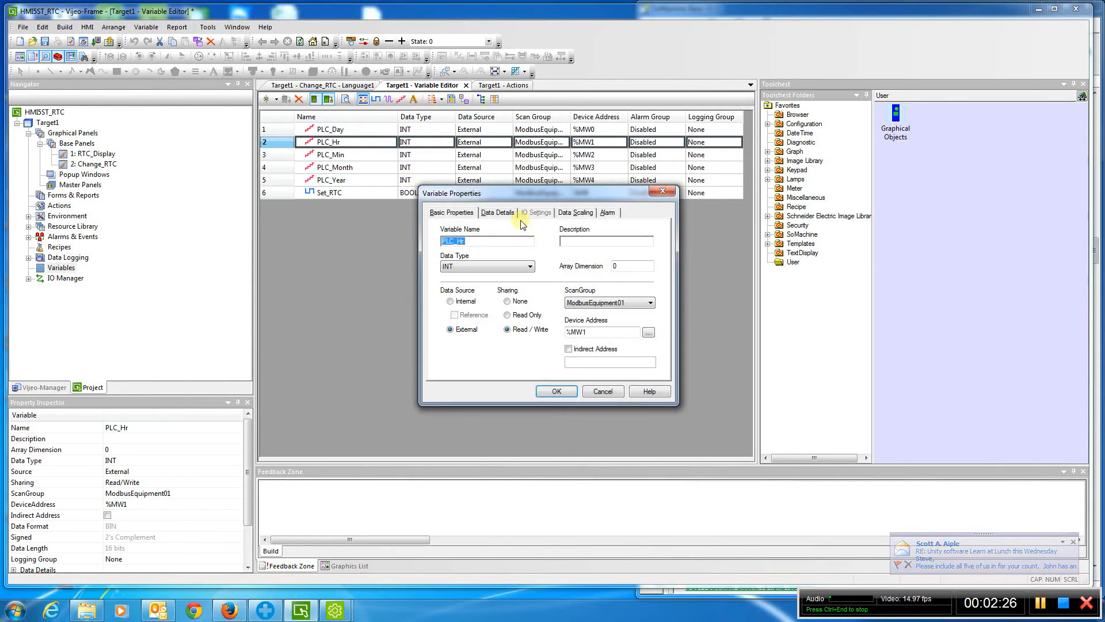
left_click(497, 212)
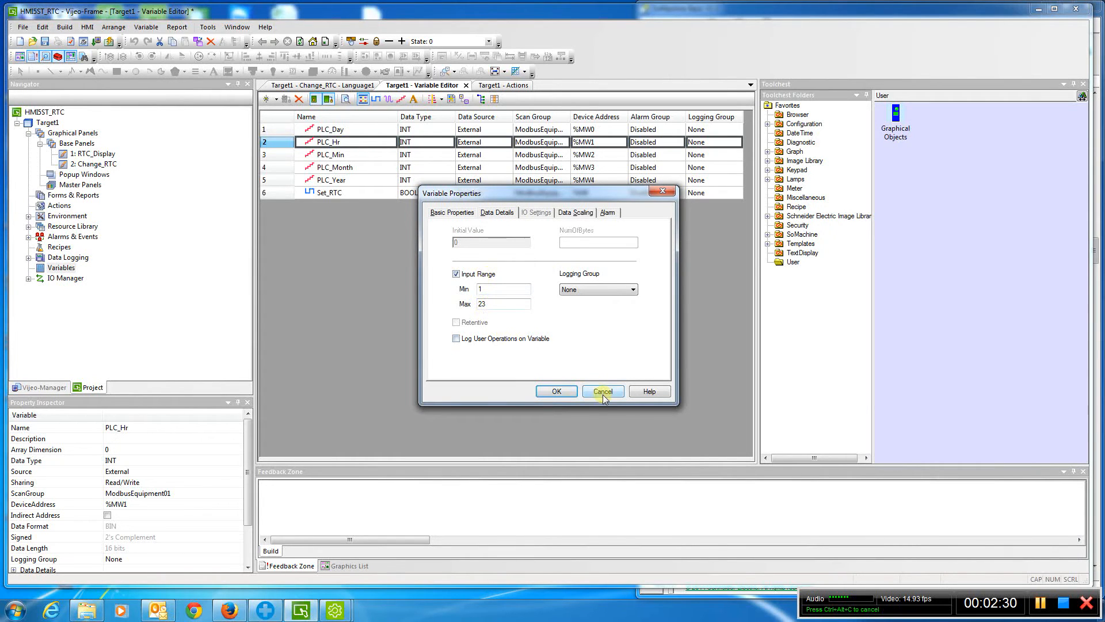
left_click(602, 391)
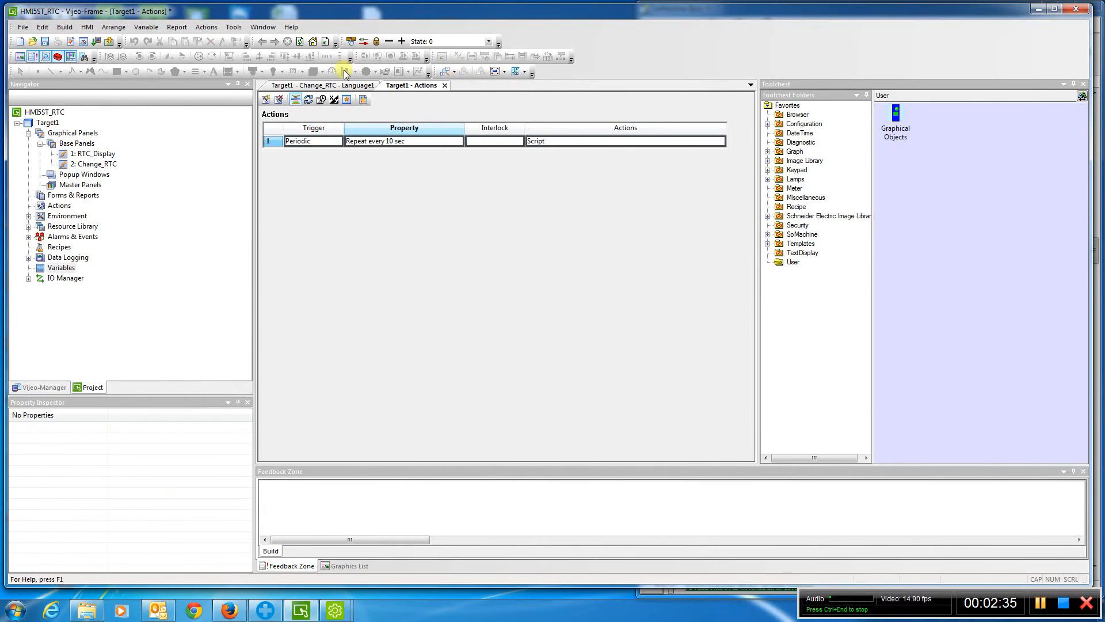
- Review the Make Changes switch: reset Set_RTC, then change to panel 1; cancel
left_click(316, 84)
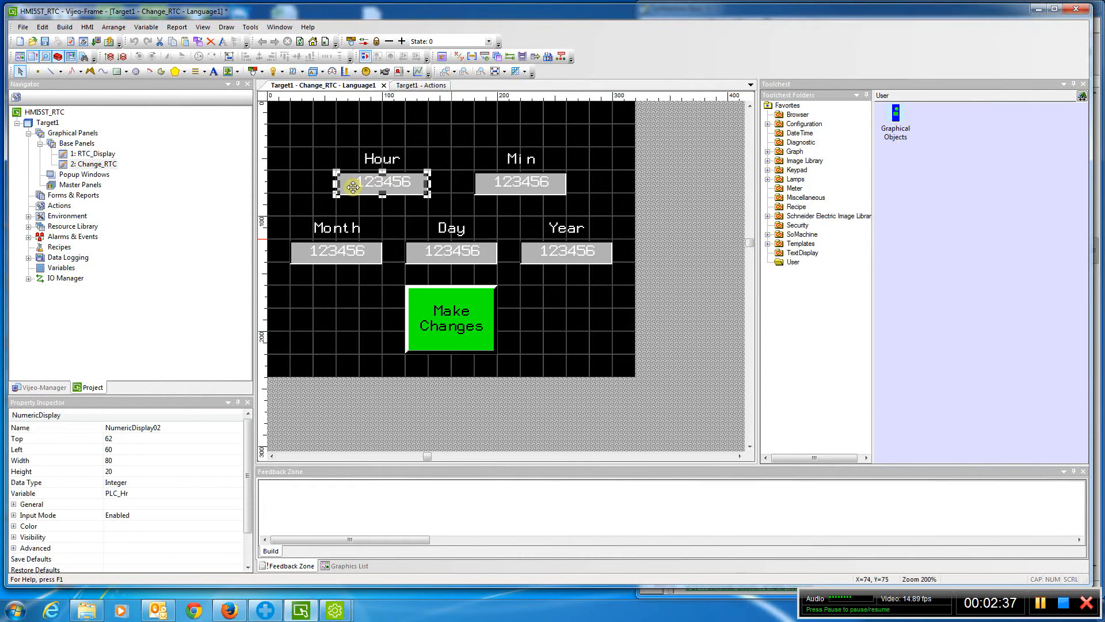
mouse_move(450, 312)
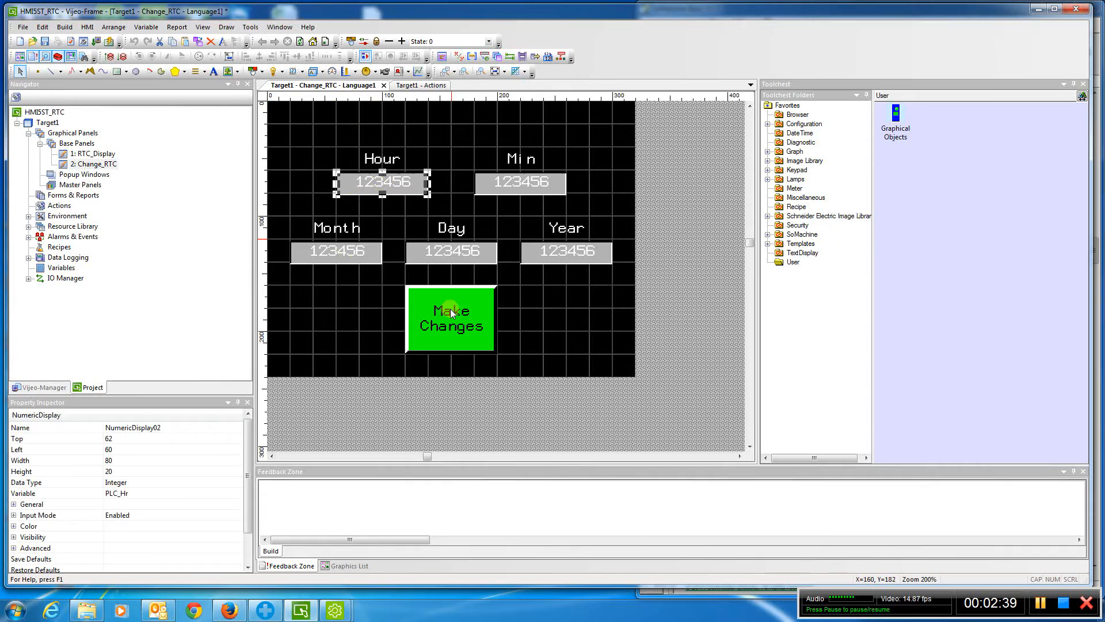
double_click(450, 318)
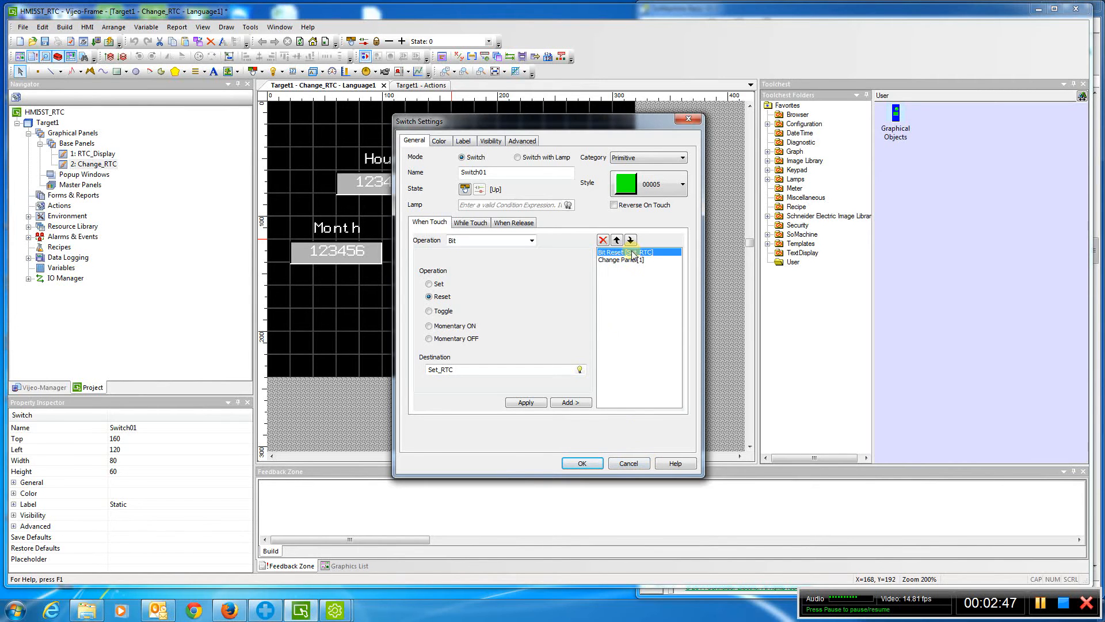
mouse_move(588, 204)
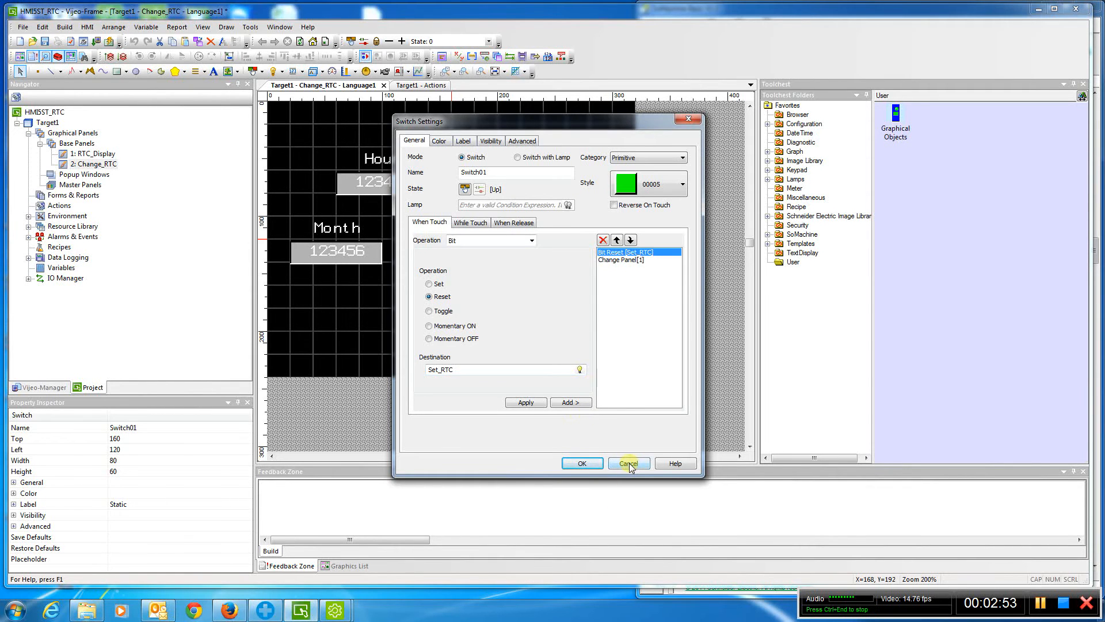
left_click(627, 463)
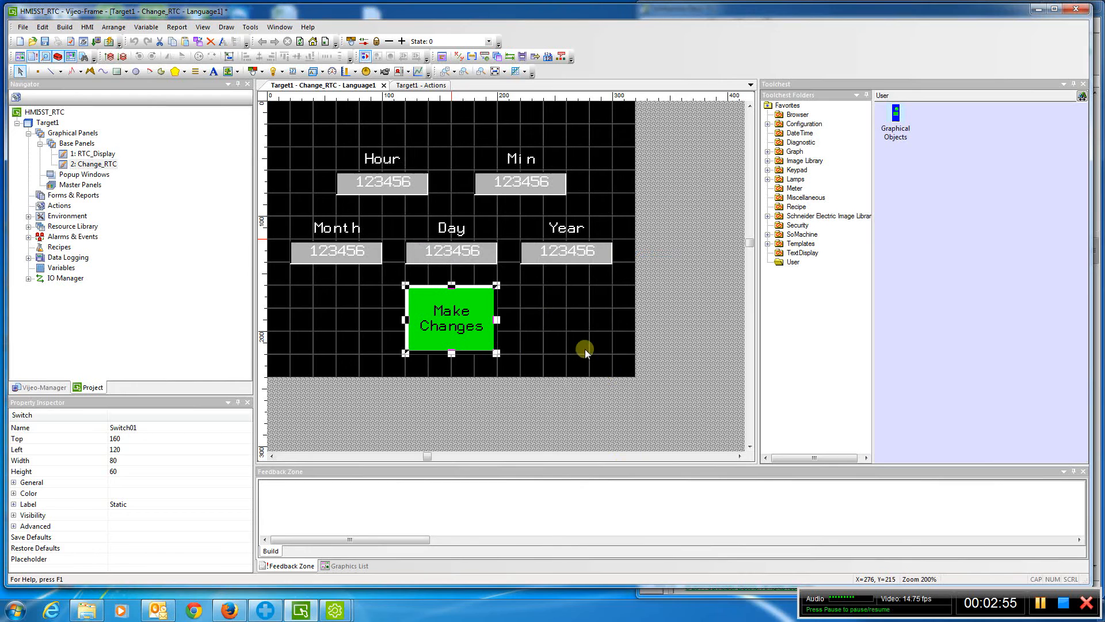
mouse_move(242, 183)
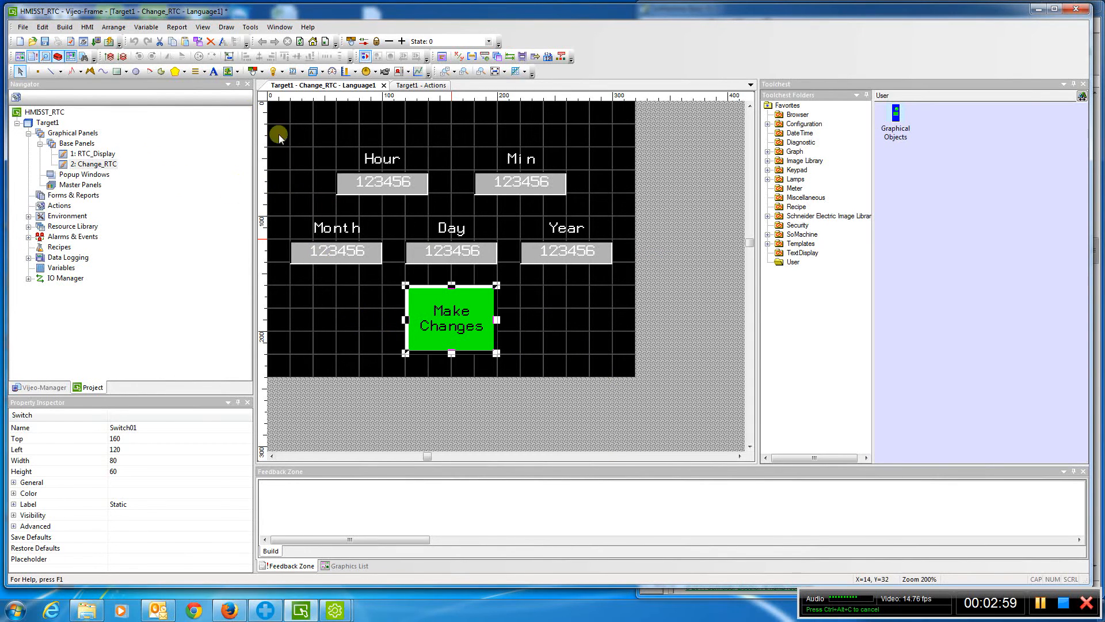
left_click(94, 154)
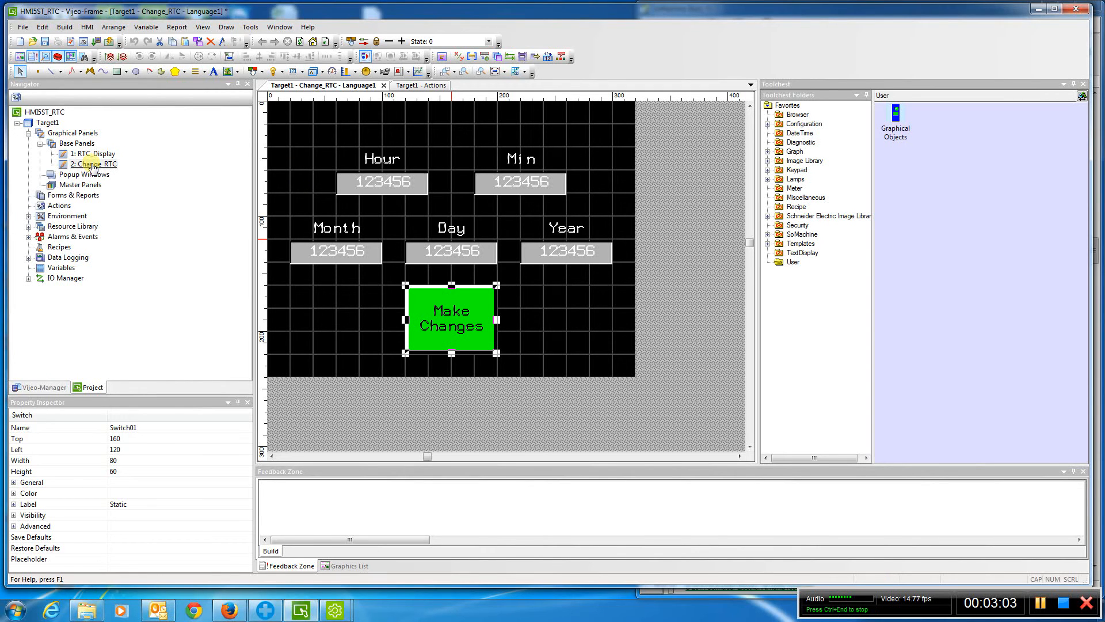
mouse_move(68, 216)
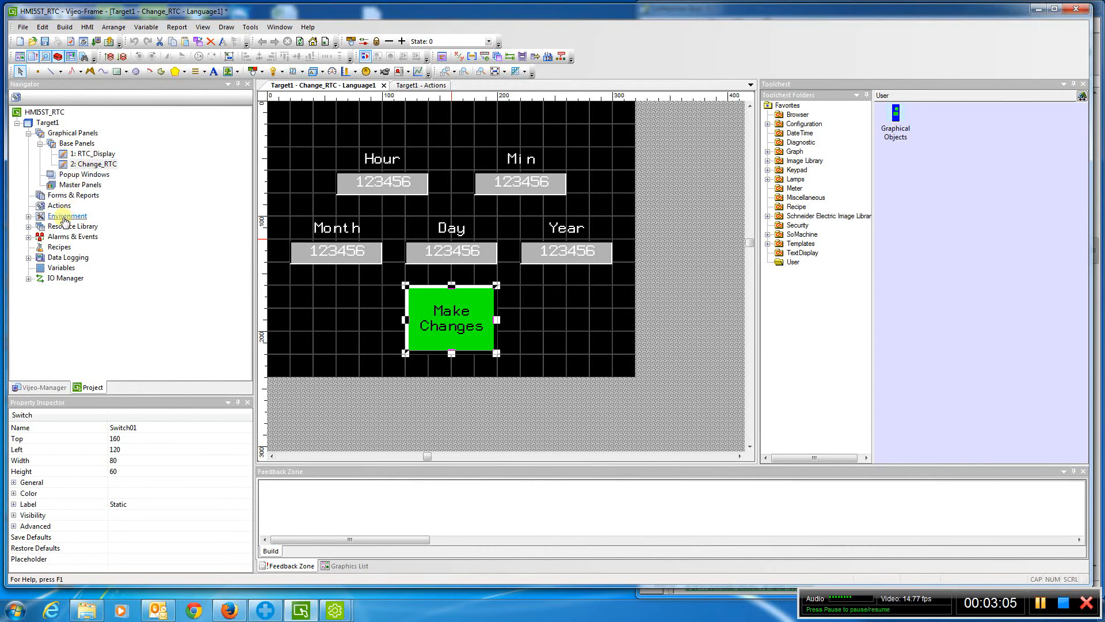
- Open the periodic action's script setting HMI time and date from PLC_Hr, PLC_Min, PLC_Year, PLC_Month and PLC_Day
left_click(415, 85)
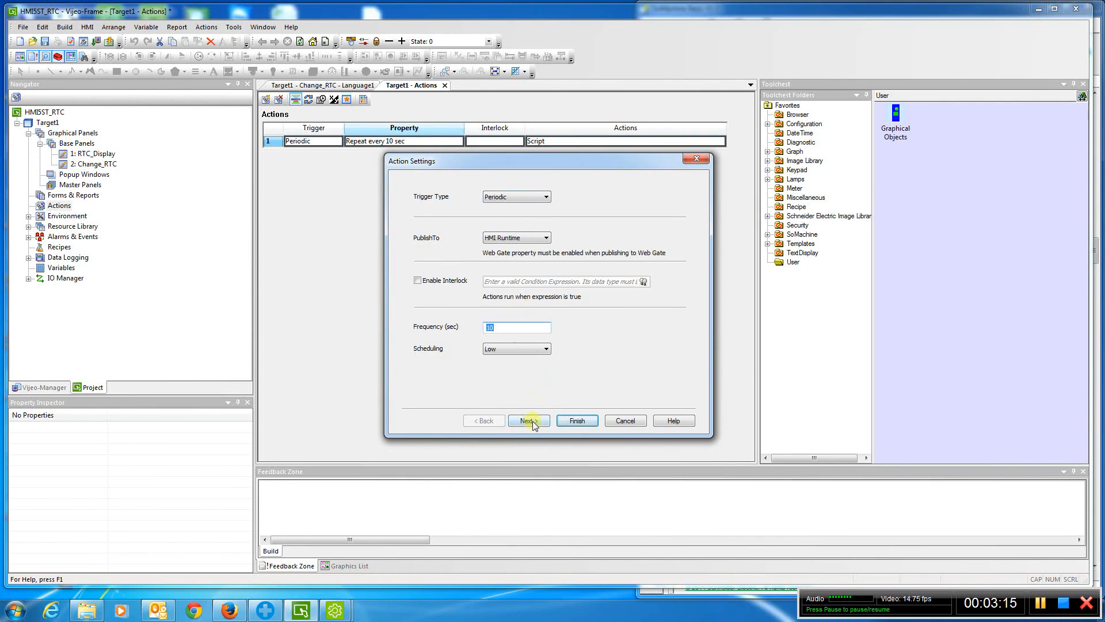
left_click(528, 420)
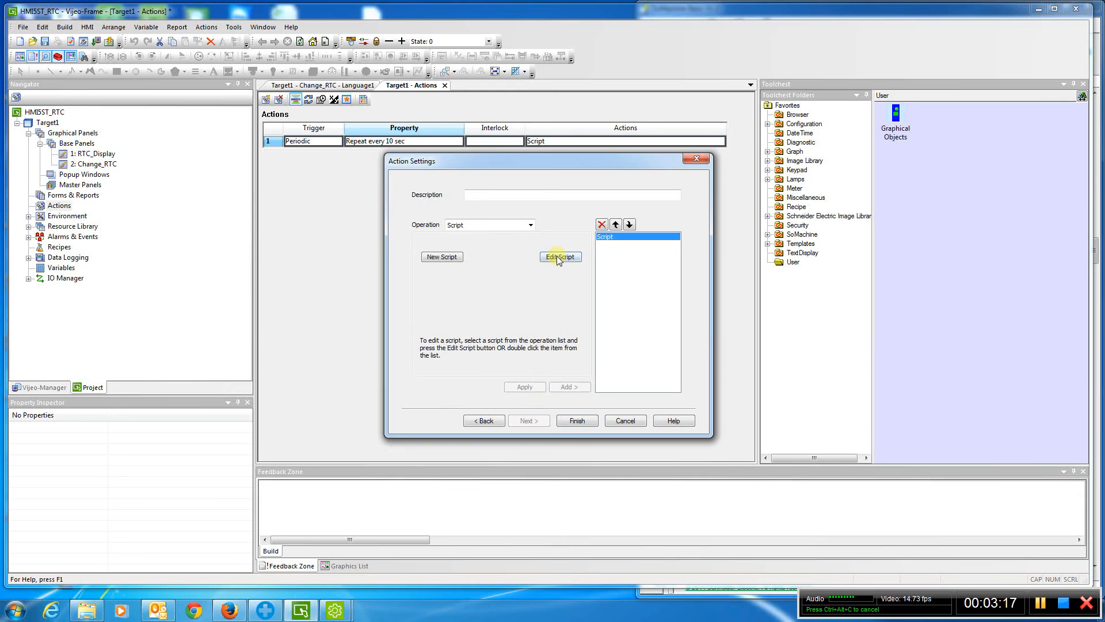
left_click(559, 256)
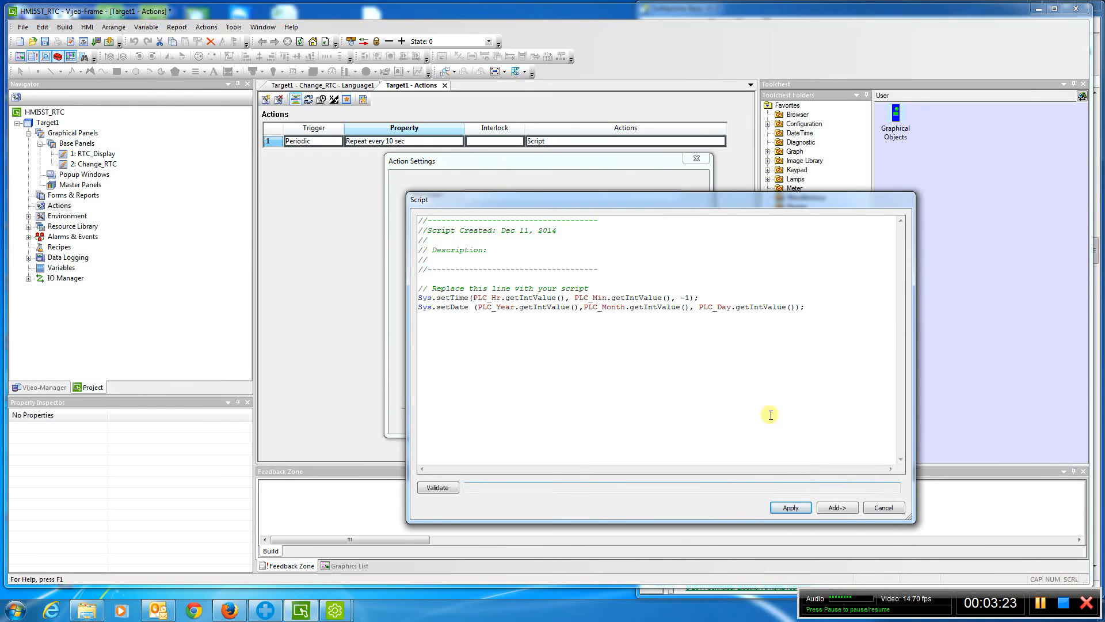
left_click(423, 293)
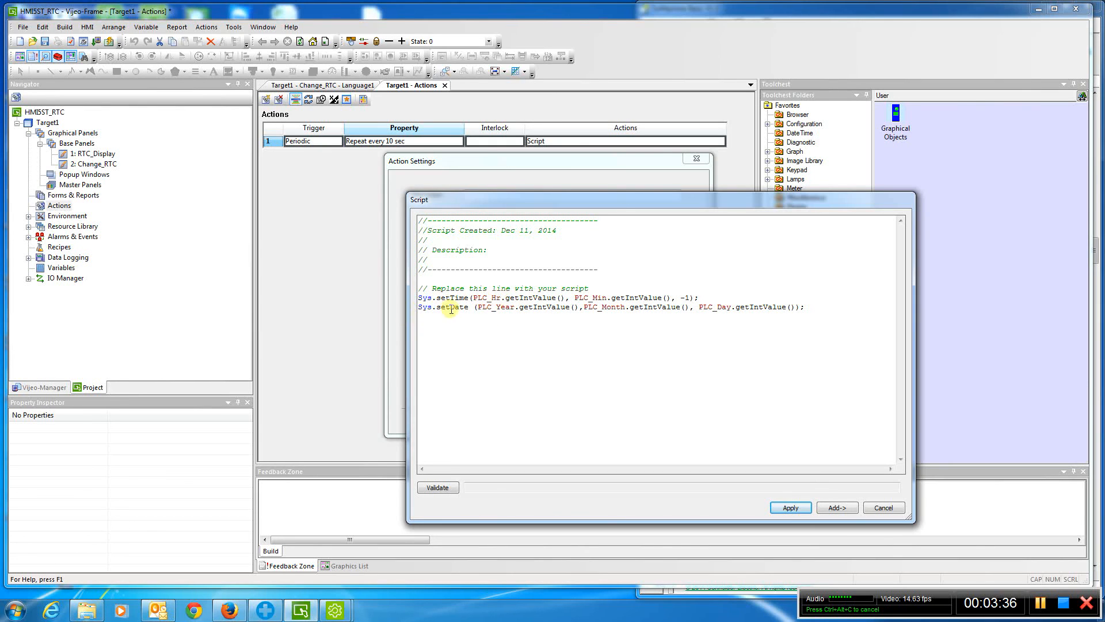
mouse_move(614, 310)
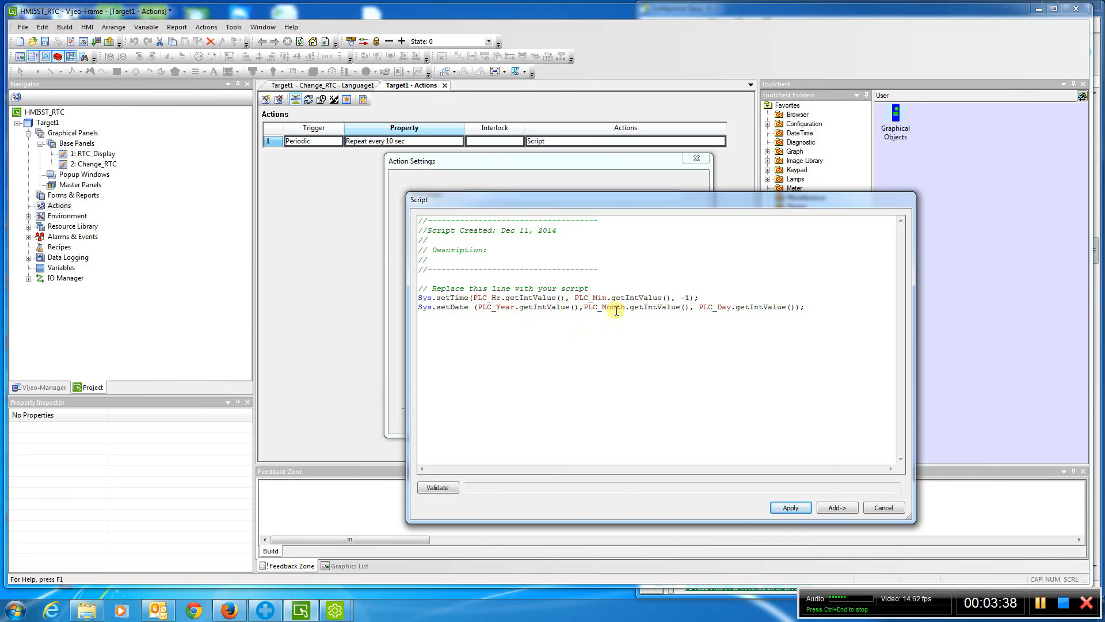
mouse_move(795, 289)
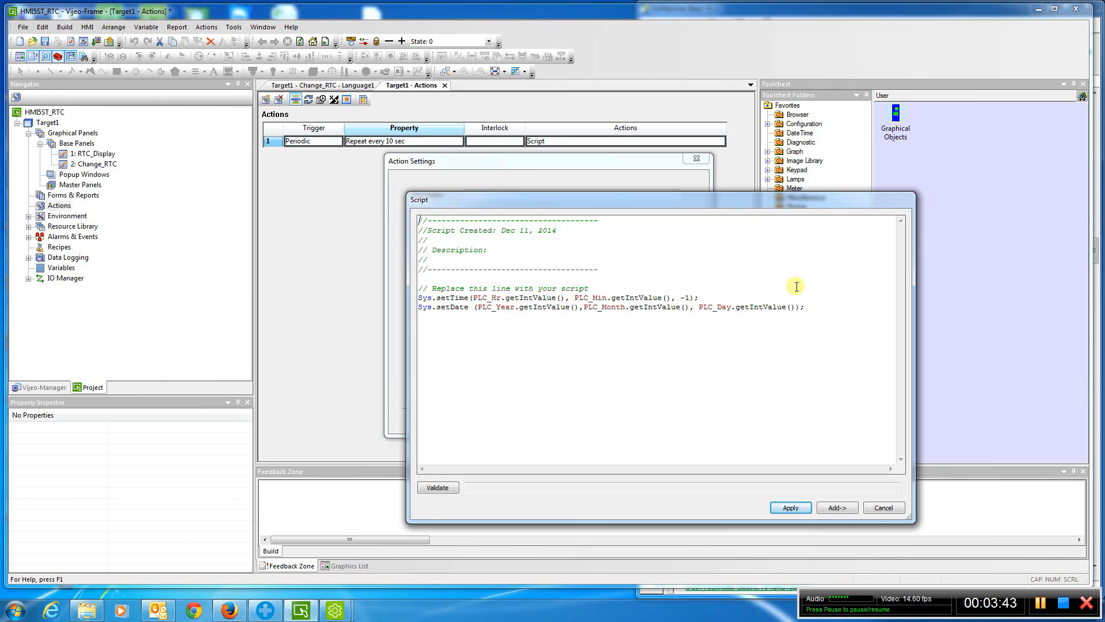
mouse_move(748, 377)
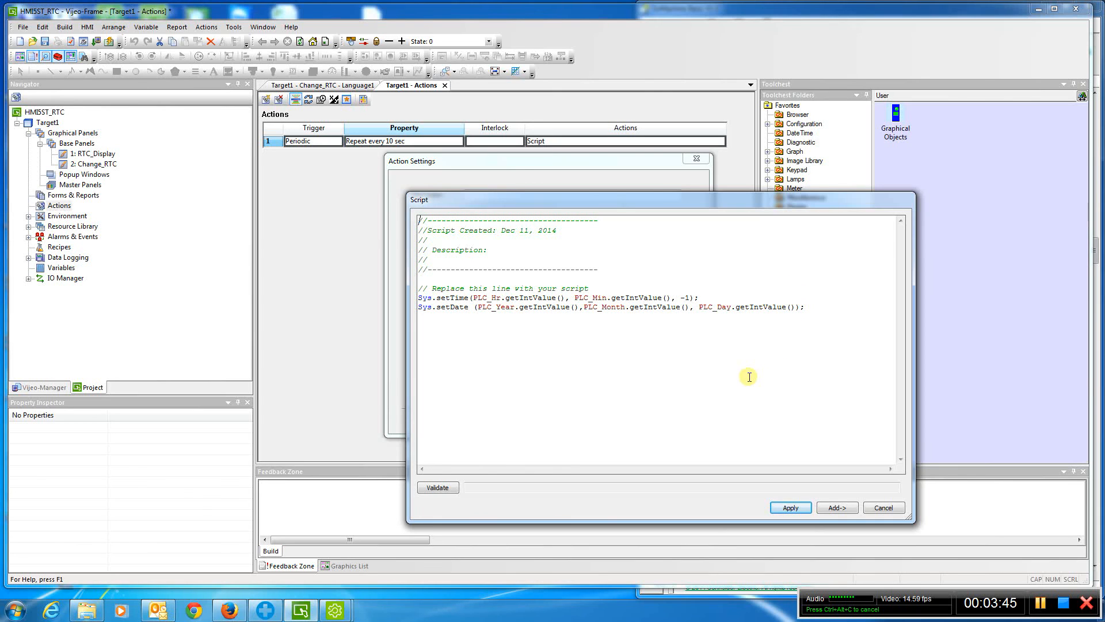